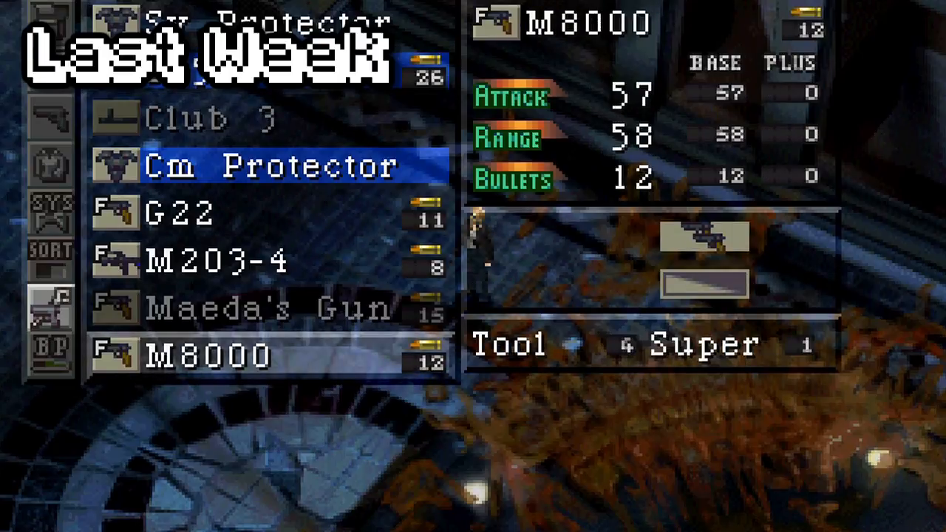
click(222, 214)
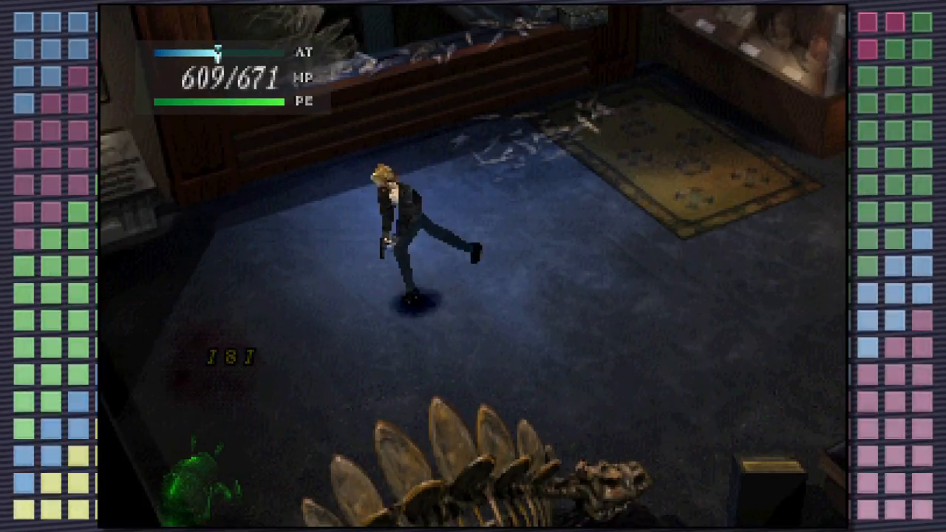
key(Tab)
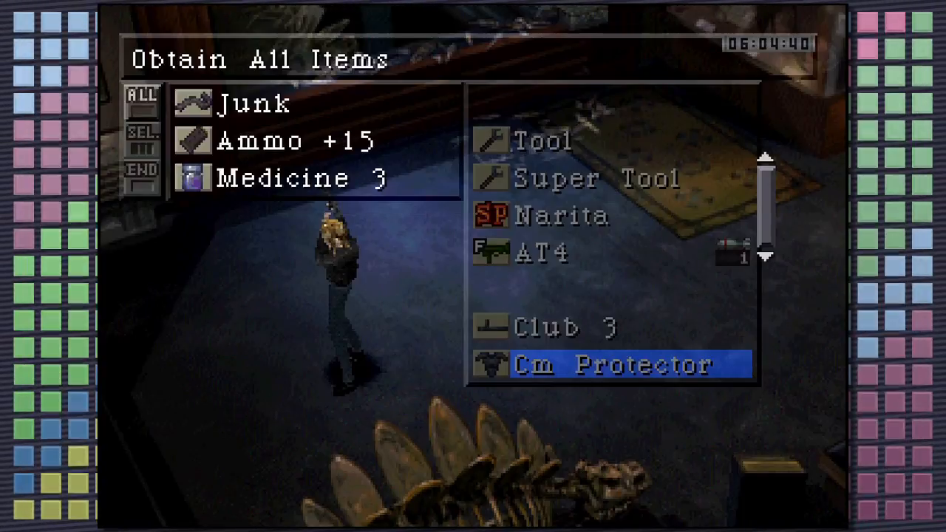
key(escape)
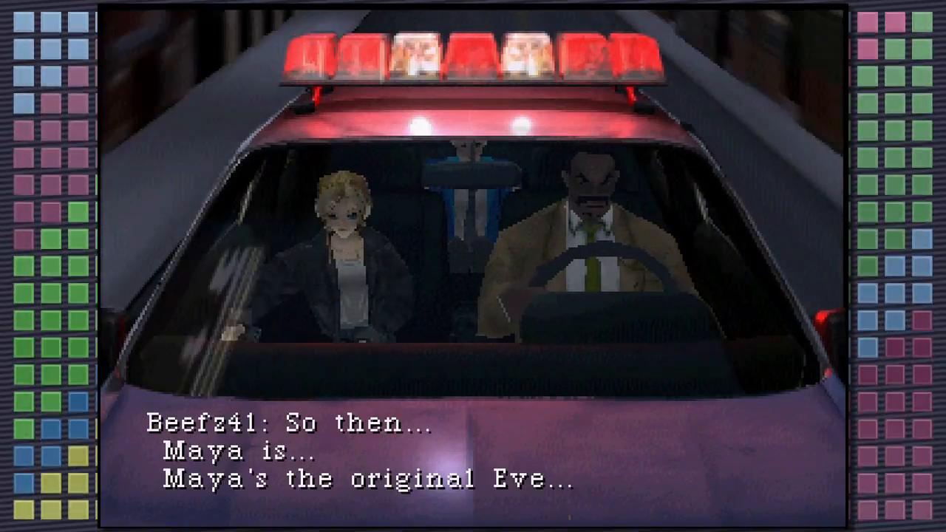
click(473, 444)
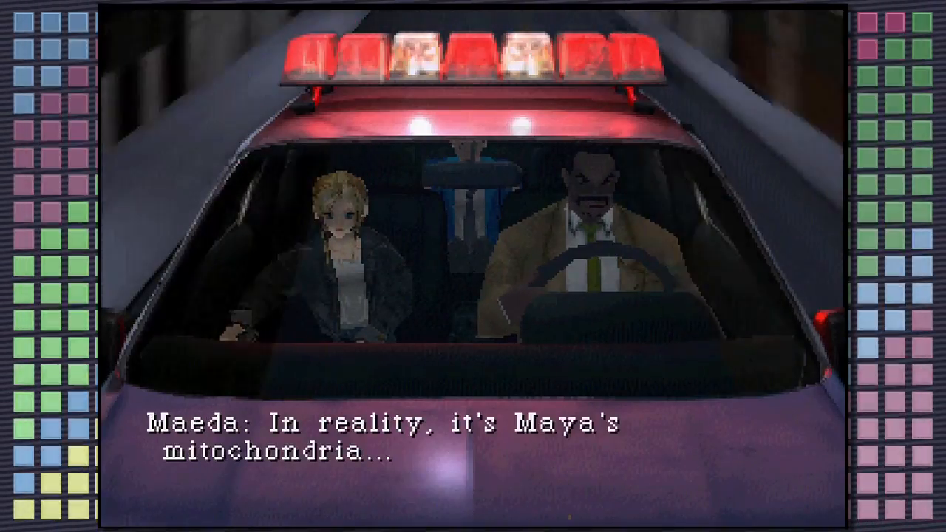